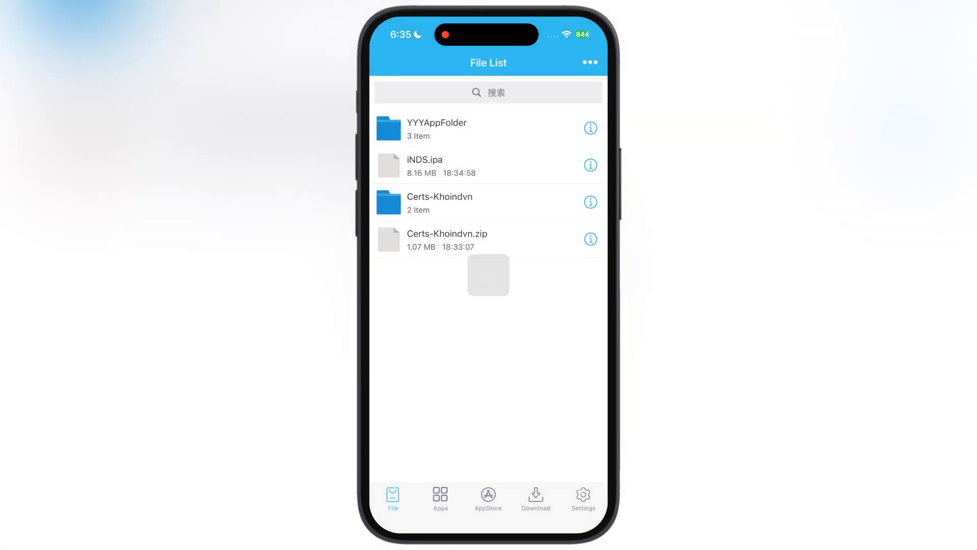
Step: Sign the unsigned iNDS app from the Apps list and start its install
{"action": "left_click", "coordinate": [440, 497]}
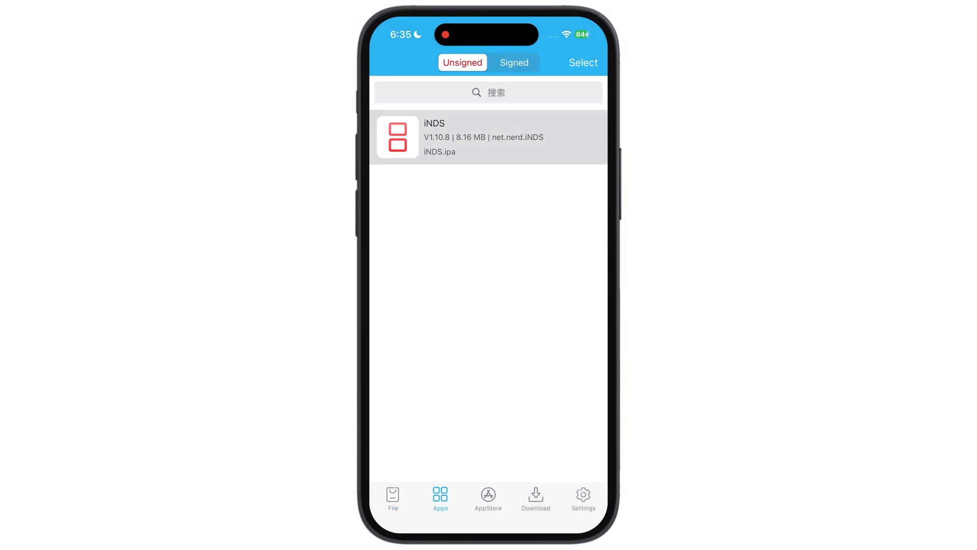
{"action": "left_click", "coordinate": [488, 136]}
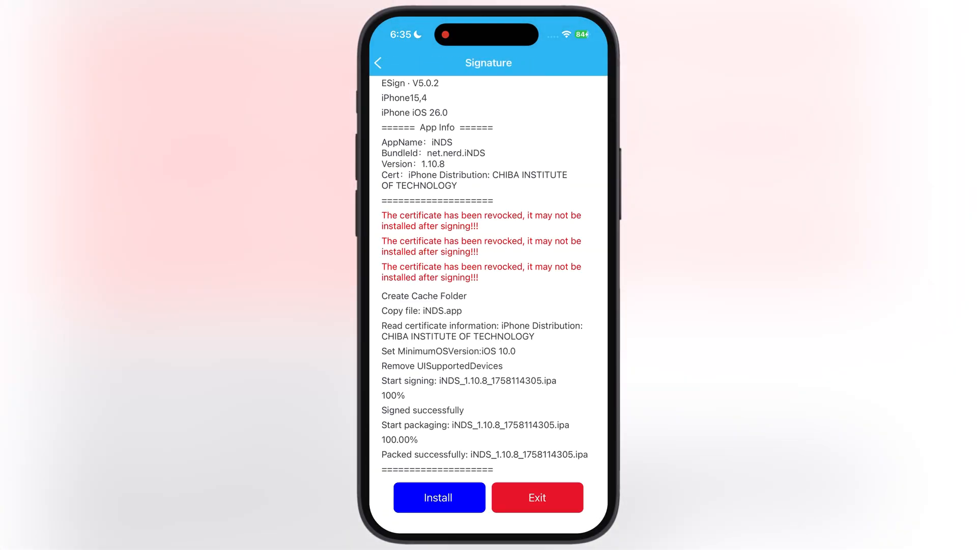
{"action": "left_click", "coordinate": [537, 497]}
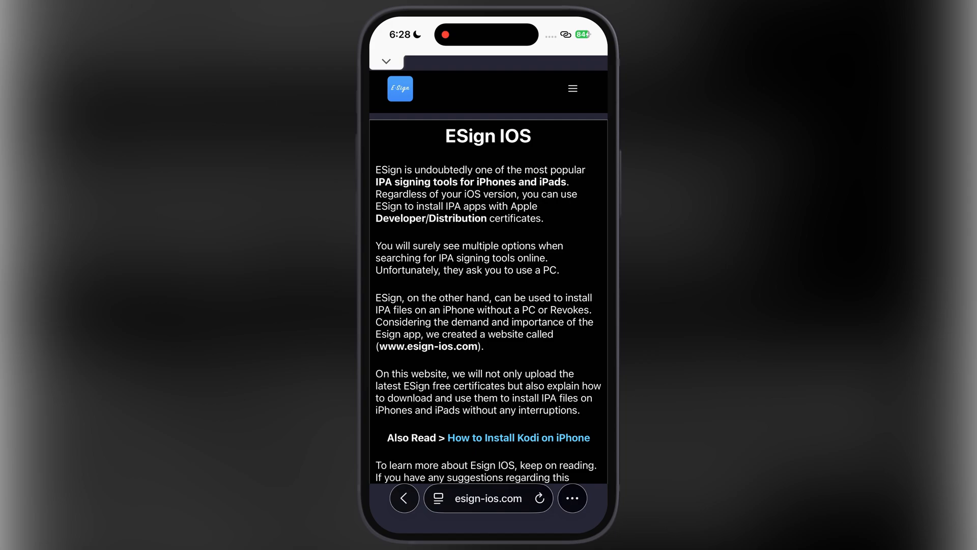
Step: Follow the Nirbytes DNS link on esign-ios.com and download the iOS Wizardry profile
{"action": "scroll", "scroll_direction": "down", "scroll_amount": 3}
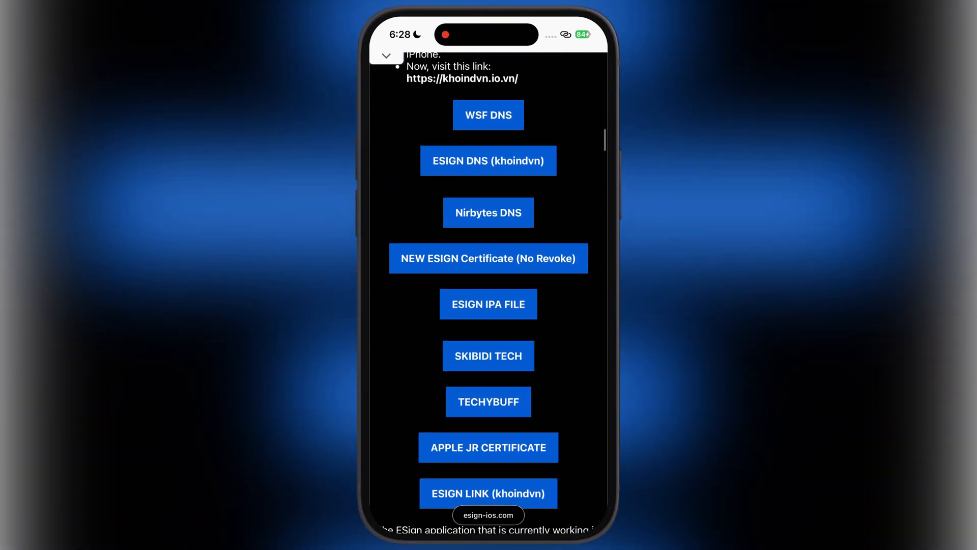
{"action": "left_click", "coordinate": [488, 212]}
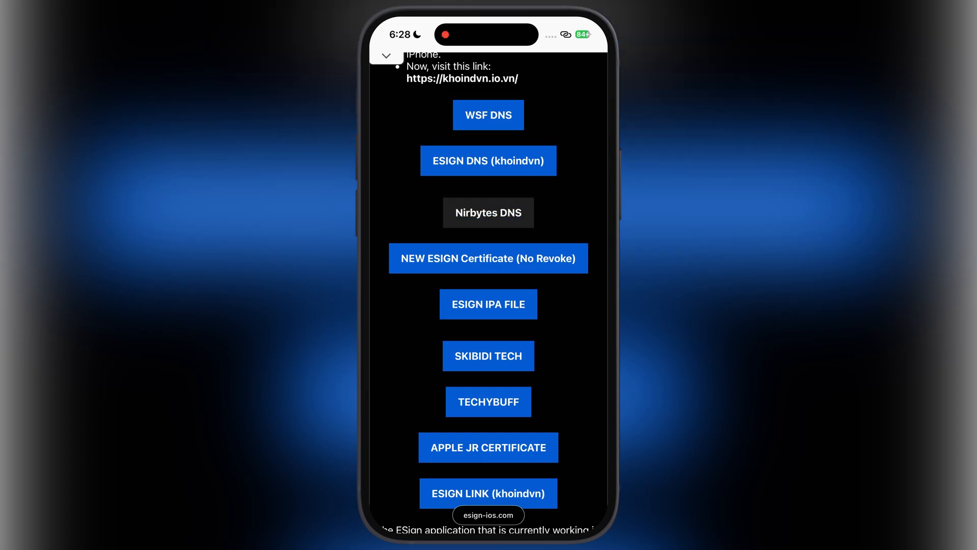
{"action": "left_click", "coordinate": [488, 212]}
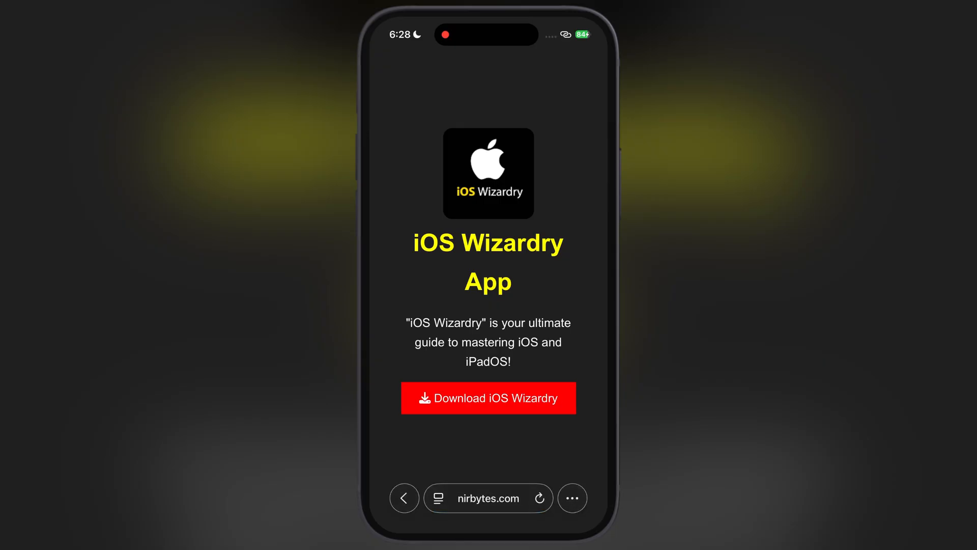
{"action": "left_click", "coordinate": [489, 397]}
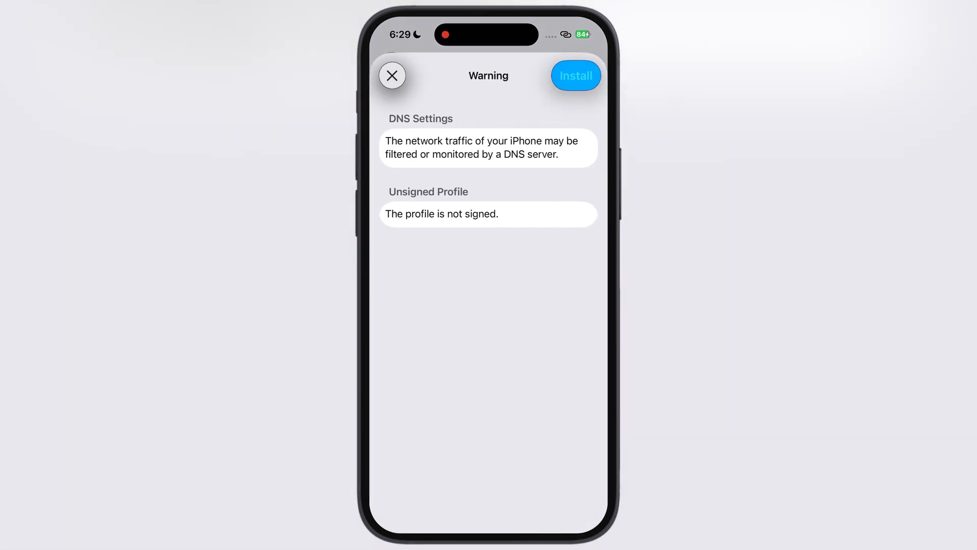
Step: Install the DNS profile despite the warning and launch iOS Wizardry from the home screen
{"action": "left_click", "coordinate": [576, 76]}
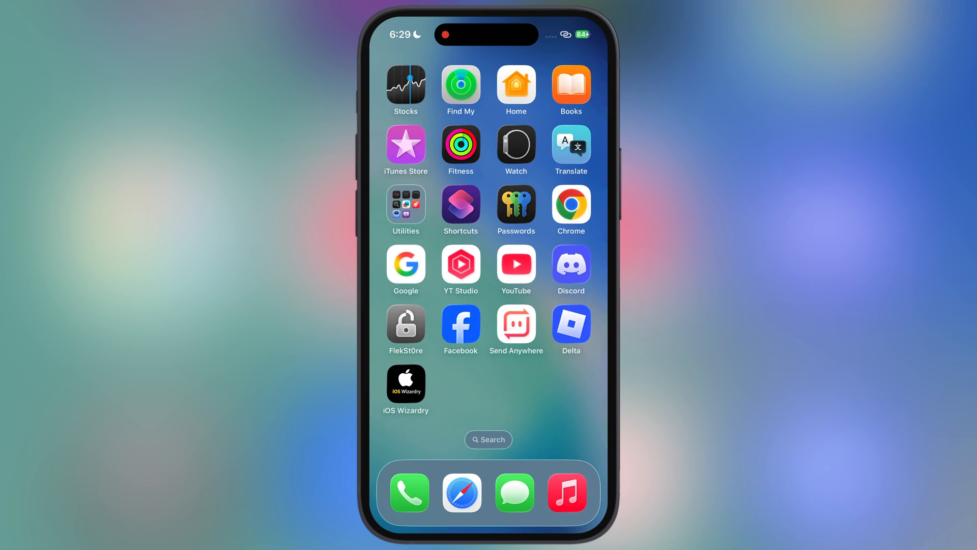
{"action": "left_click", "coordinate": [405, 383]}
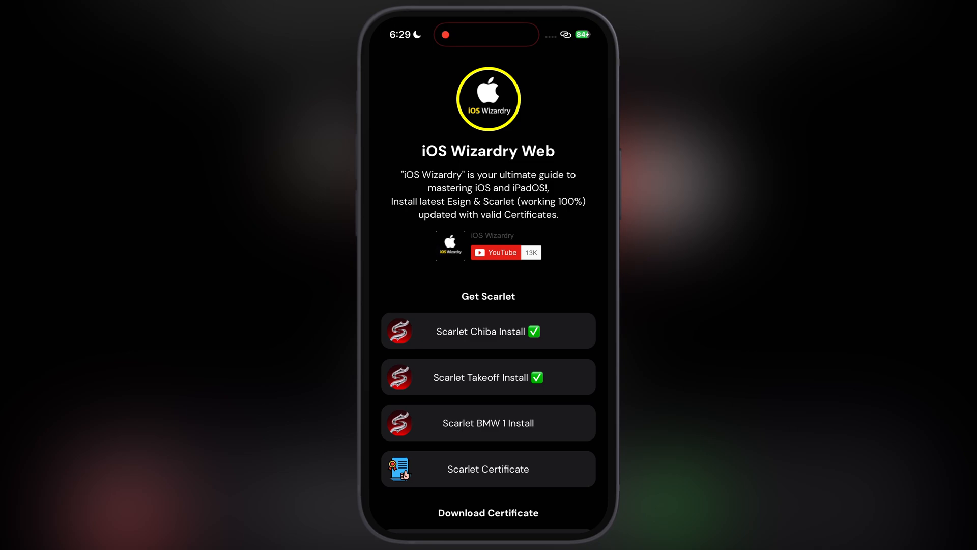
Step: Scroll the iOS Wizardry Web page down past the Ksign and Esign install options
{"action": "scroll", "scroll_direction": "down", "scroll_amount": 3}
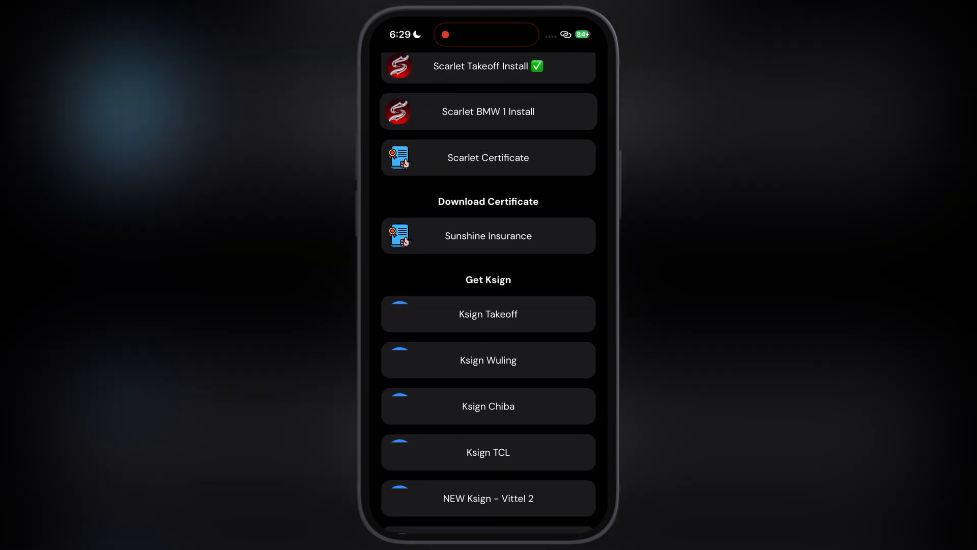
{"action": "scroll", "scroll_direction": "down", "scroll_amount": 3}
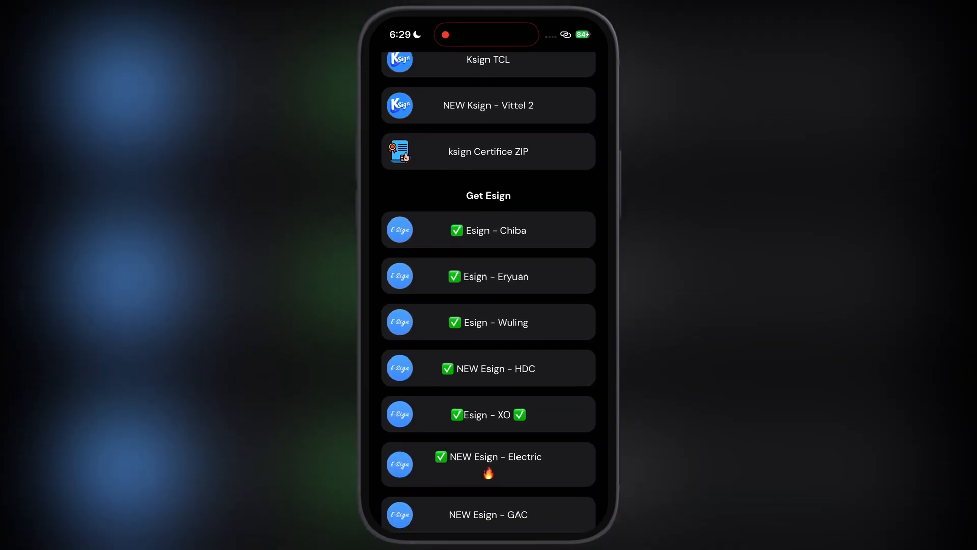
{"action": "scroll", "scroll_direction": "down", "scroll_amount": 3}
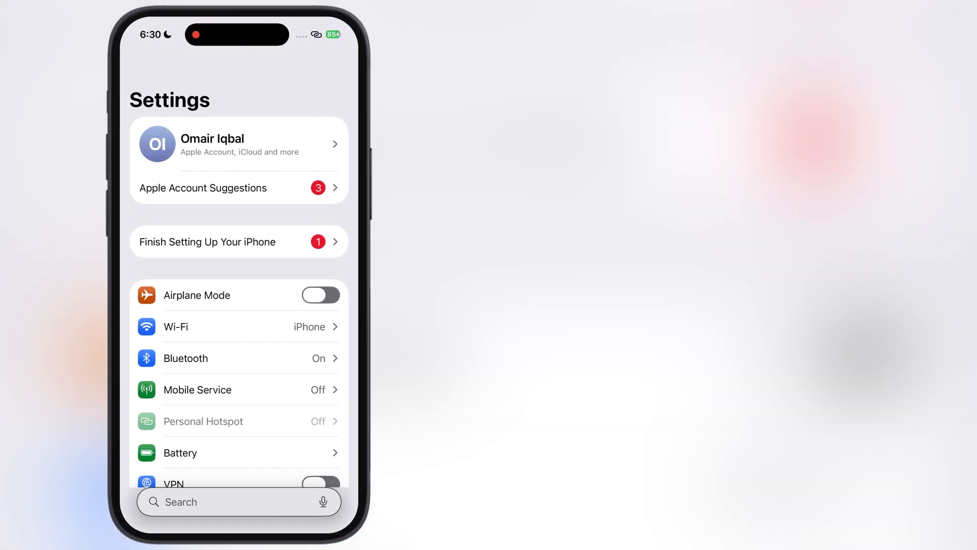
Step: Trust the CHIBA INSTITUTE OF TECHNOLOGY developer with Allow & Restart, then agree to ESign's terms
{"action": "left_click", "coordinate": [391, 436]}
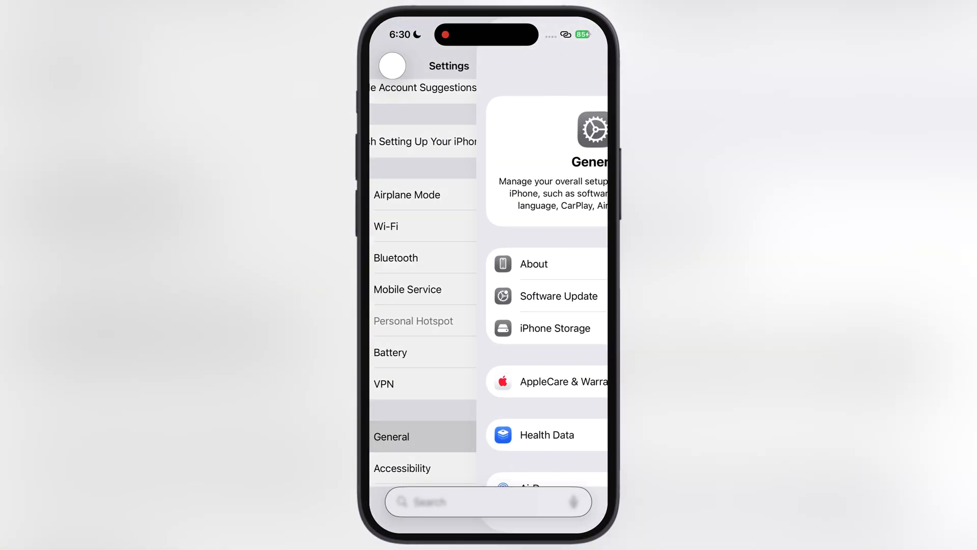
{"action": "left_click", "coordinate": [391, 436]}
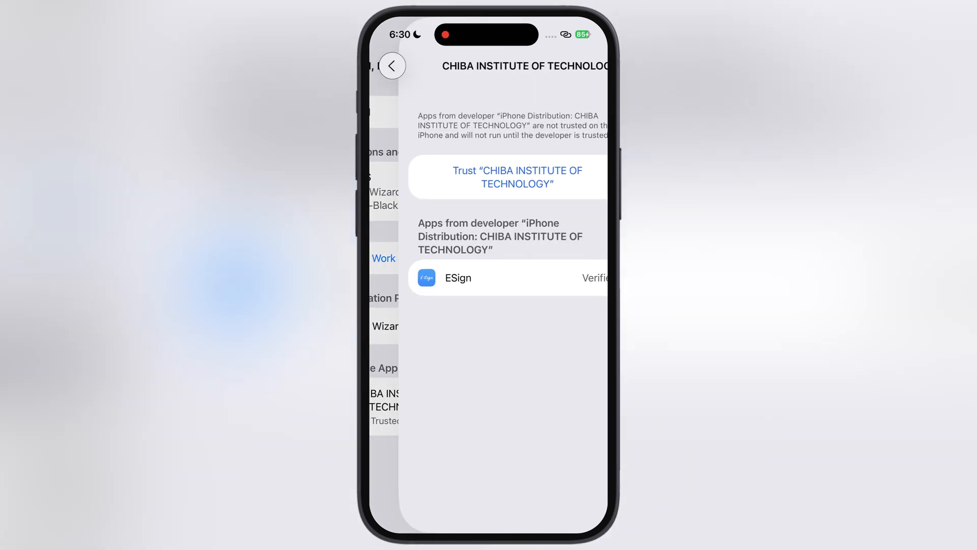
{"action": "left_click", "coordinate": [509, 177]}
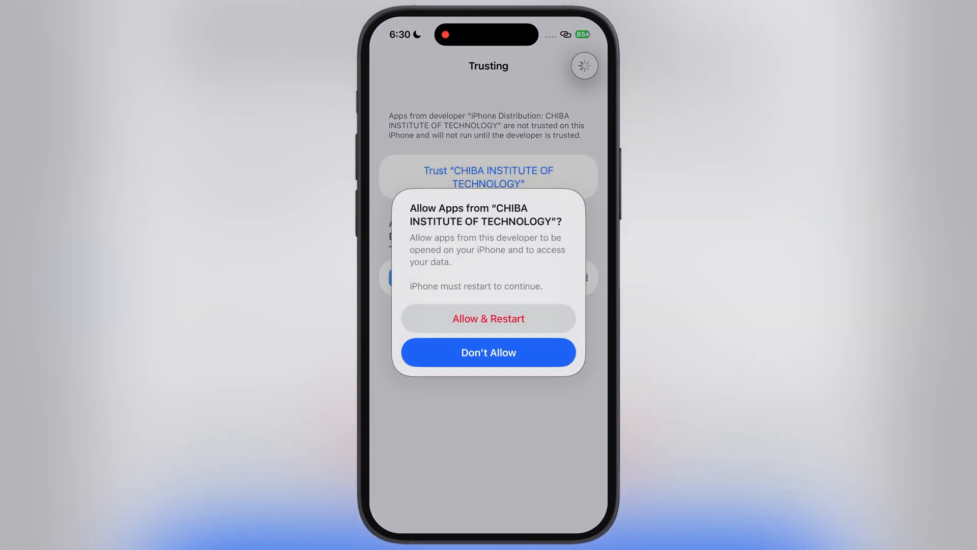
{"action": "left_click", "coordinate": [489, 318]}
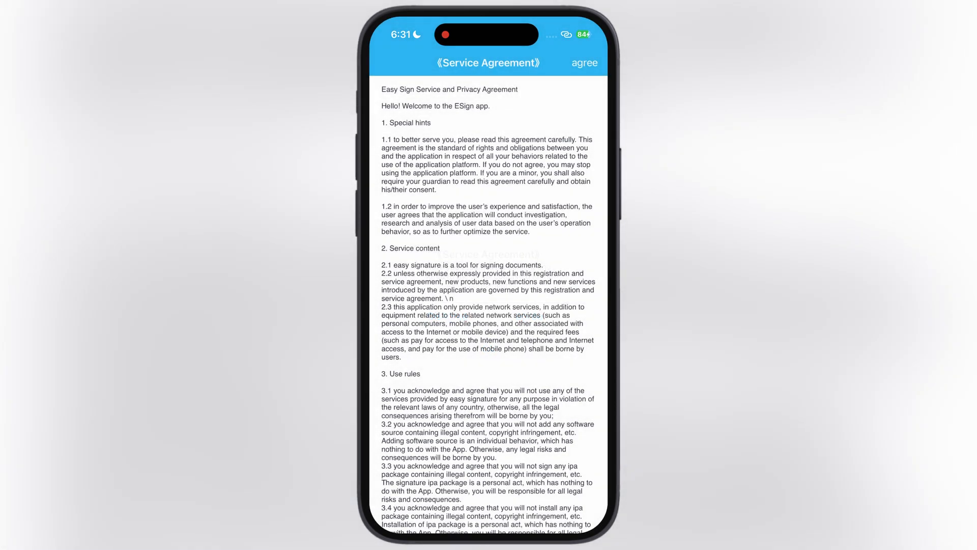
{"action": "left_click", "coordinate": [585, 63]}
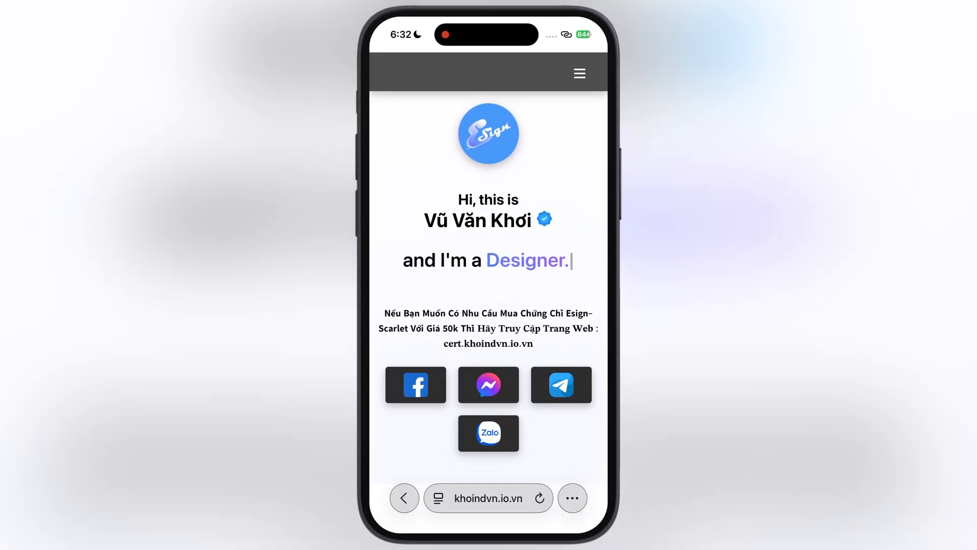
Step: Scroll the khoindvn.io.vn page down toward the certificates download
{"action": "scroll", "scroll_direction": "down", "scroll_amount": 3}
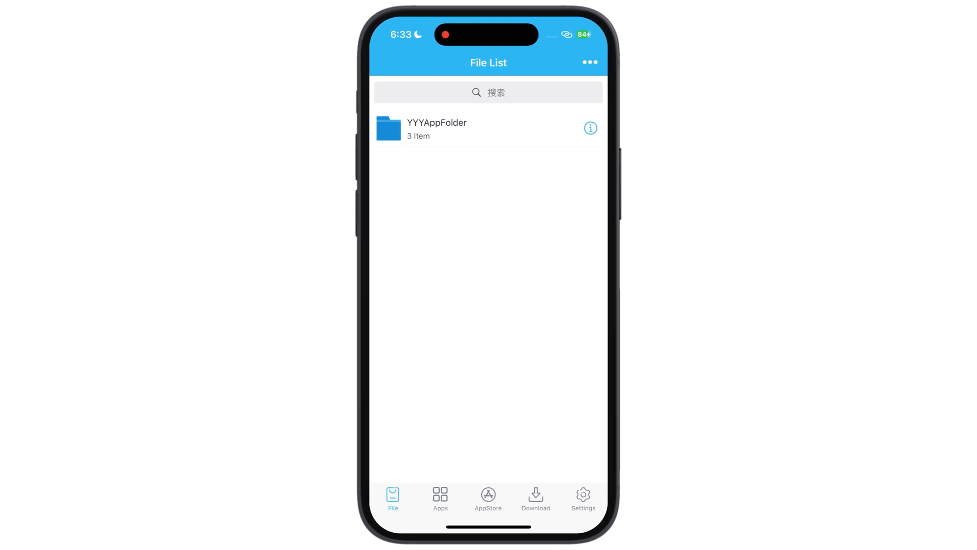
Step: Import Certs-Khoindvn.zip from iCloud Drive into ESign's File List
{"action": "left_click", "coordinate": [590, 63]}
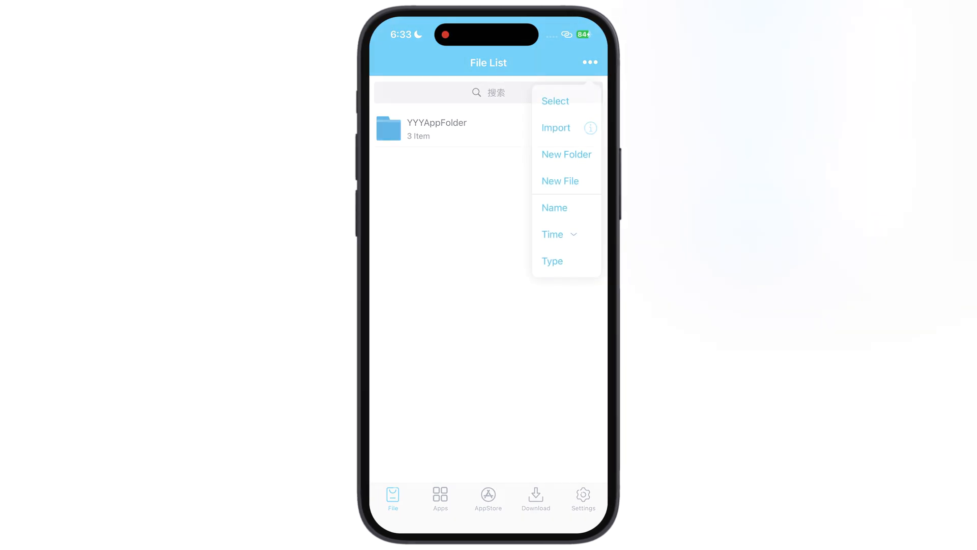
{"action": "left_click", "coordinate": [556, 128]}
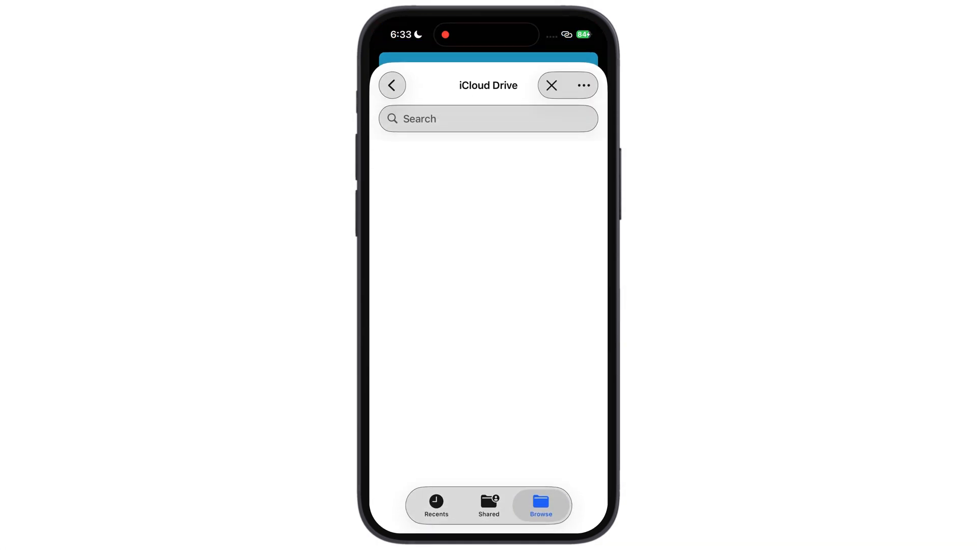
{"action": "left_click", "coordinate": [436, 507]}
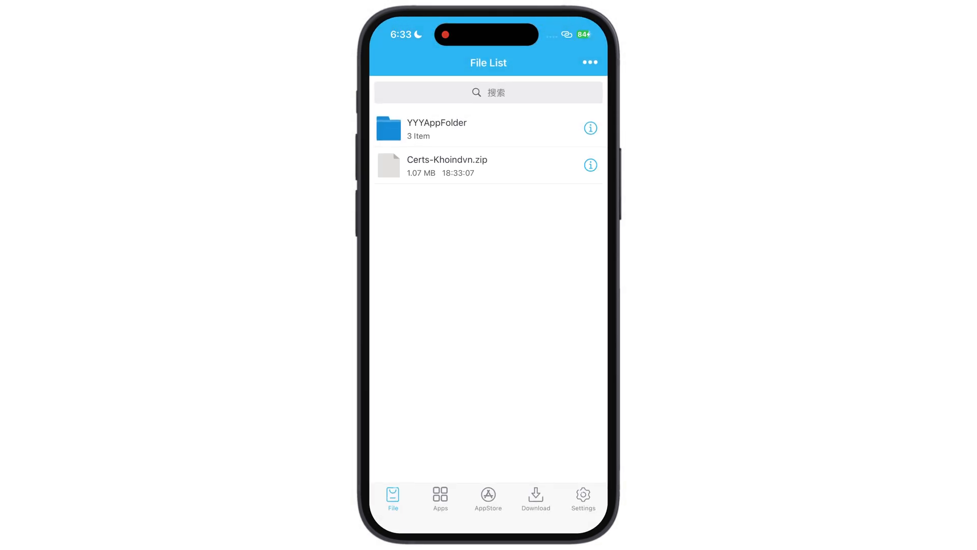
Step: Unzip Certs-Khoindvn.zip and import the CHIBA certificate from its ESignCert folder
{"action": "left_click", "coordinate": [448, 165]}
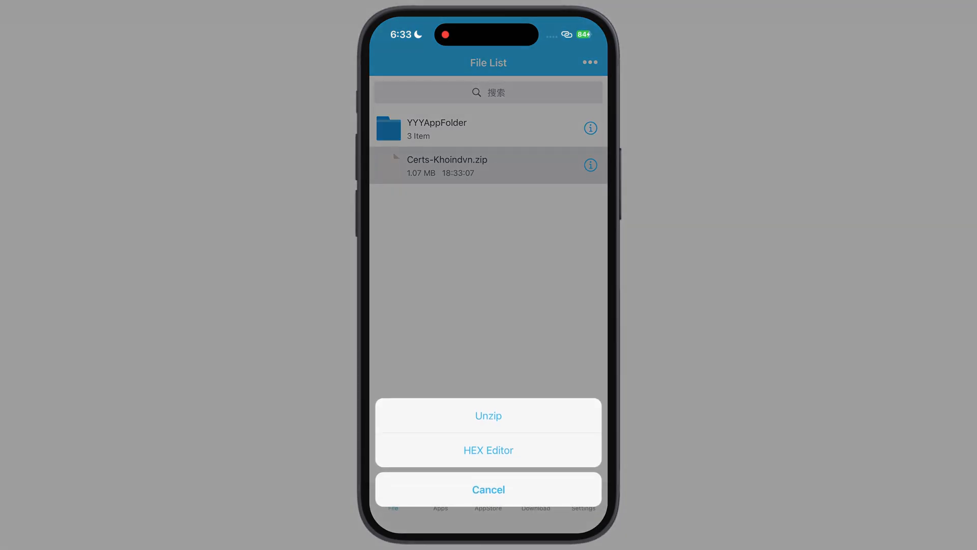
{"action": "left_click", "coordinate": [488, 416]}
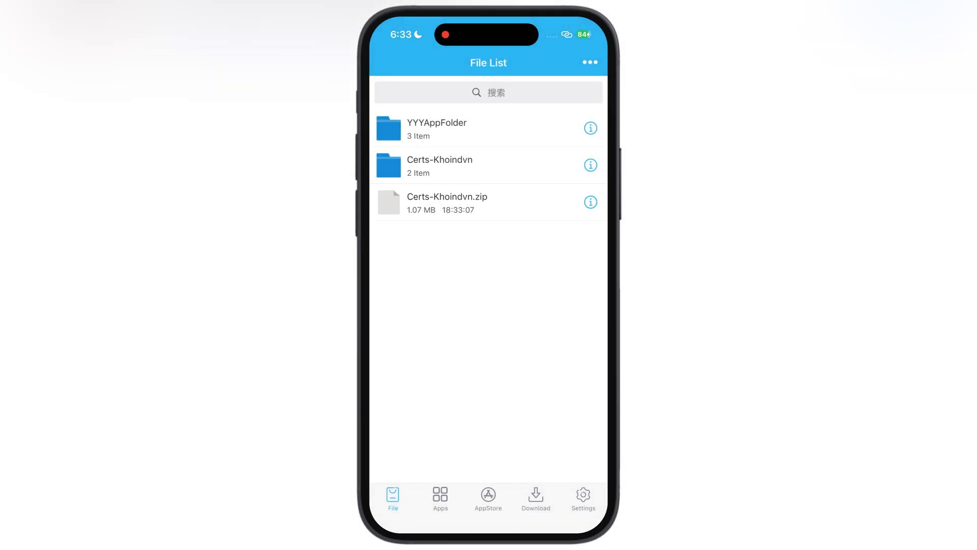
{"action": "left_click", "coordinate": [459, 165]}
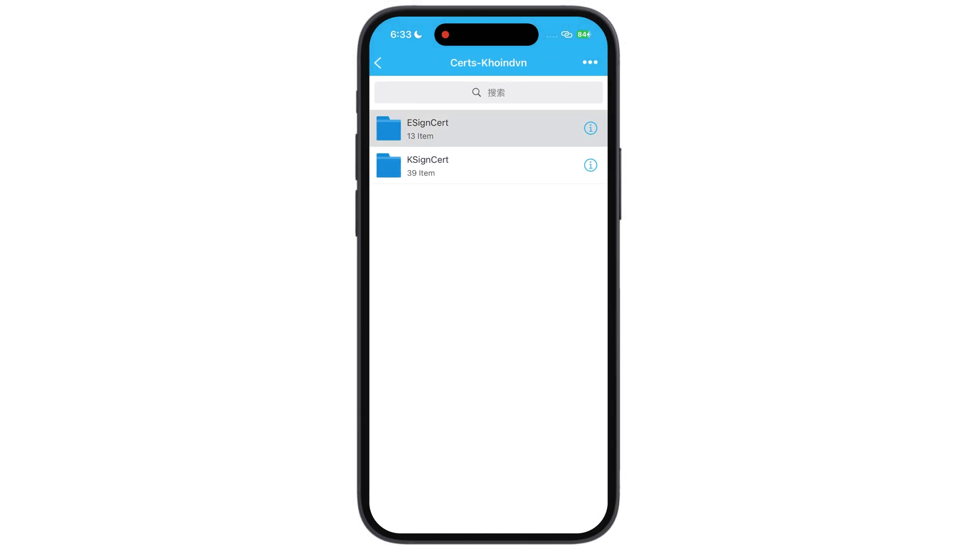
{"action": "left_click", "coordinate": [447, 127]}
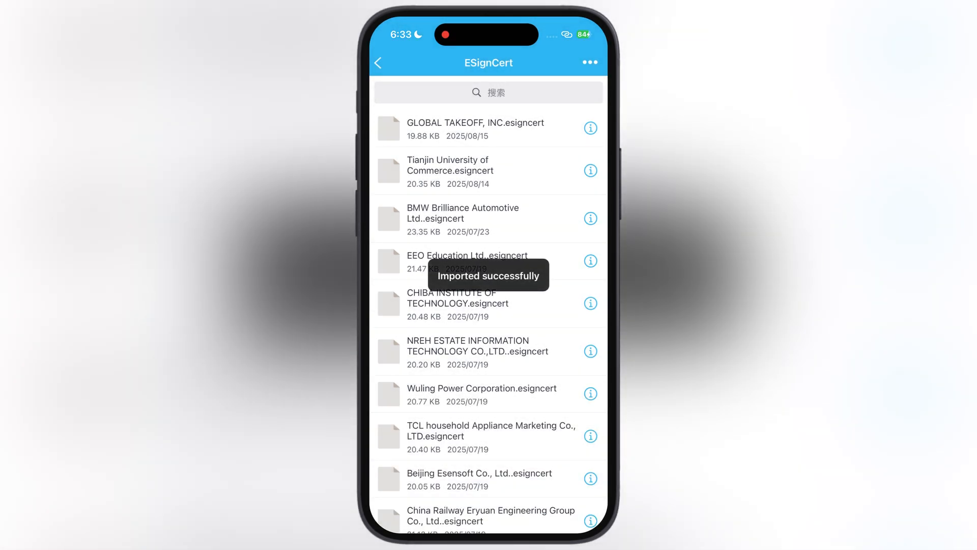
{"action": "left_click", "coordinate": [379, 63]}
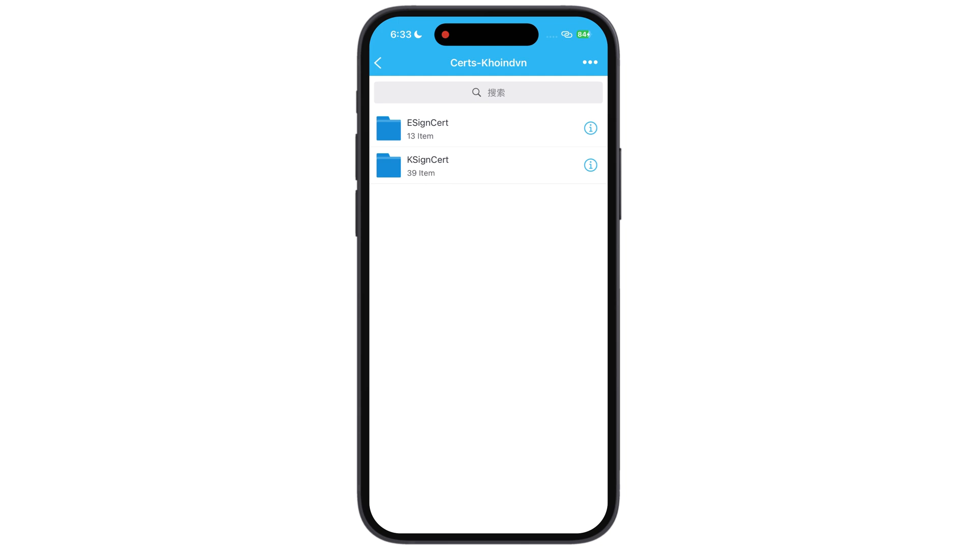
Step: Sign Feather.ipa from the File List with the CHIBA certificate
{"action": "left_click", "coordinate": [380, 63]}
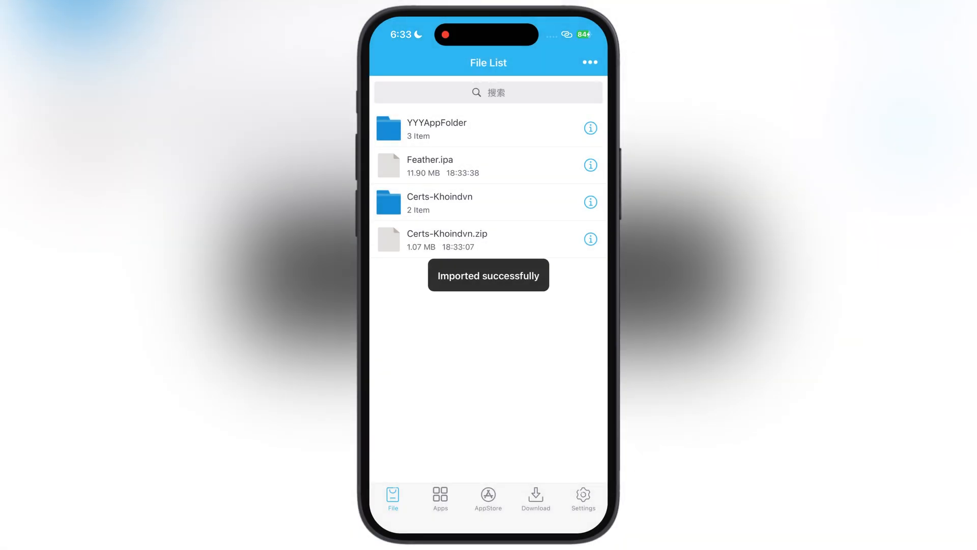
{"action": "left_click", "coordinate": [450, 165]}
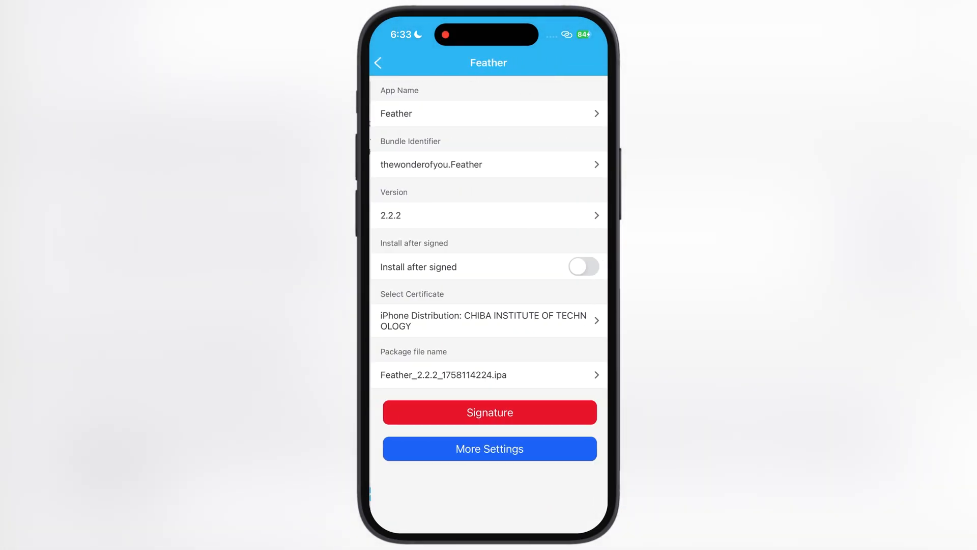
{"action": "left_click", "coordinate": [489, 411]}
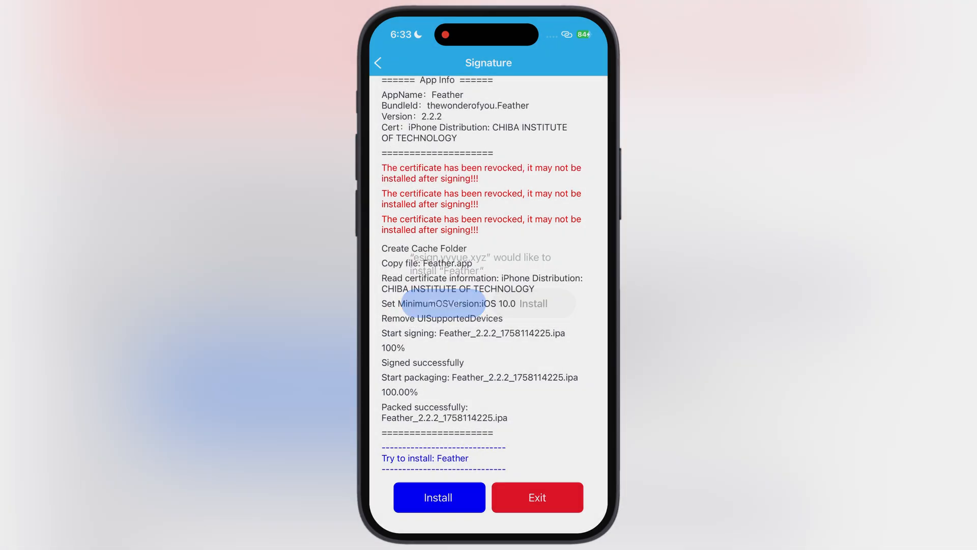